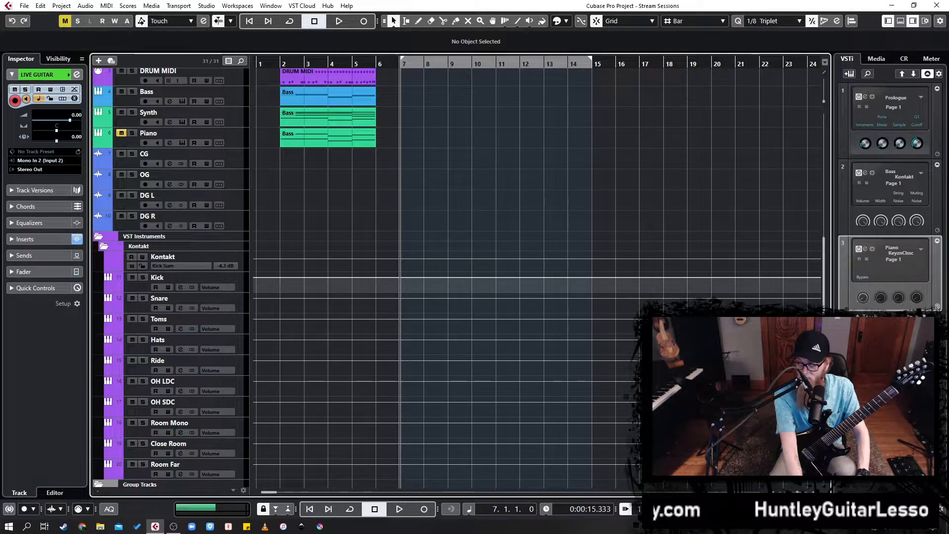
left_click(338, 20)
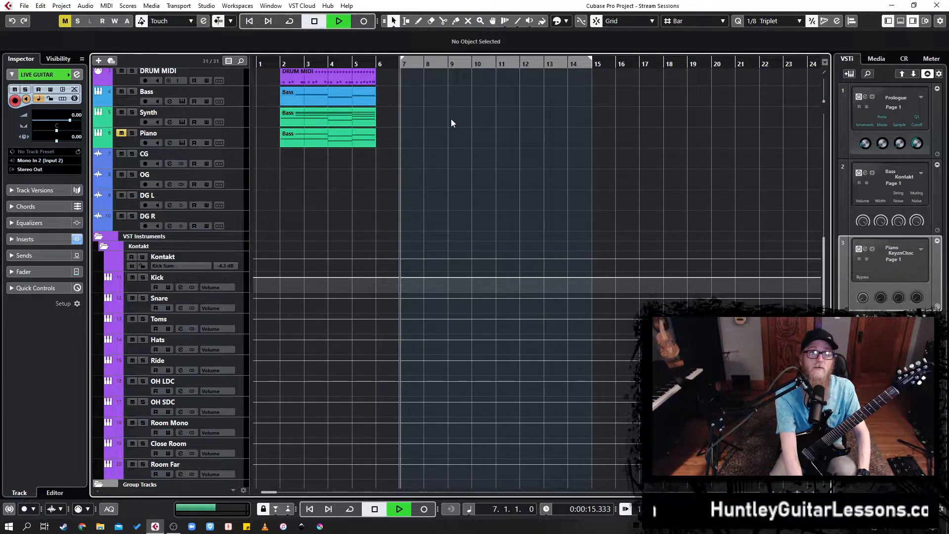
left_click(314, 21)
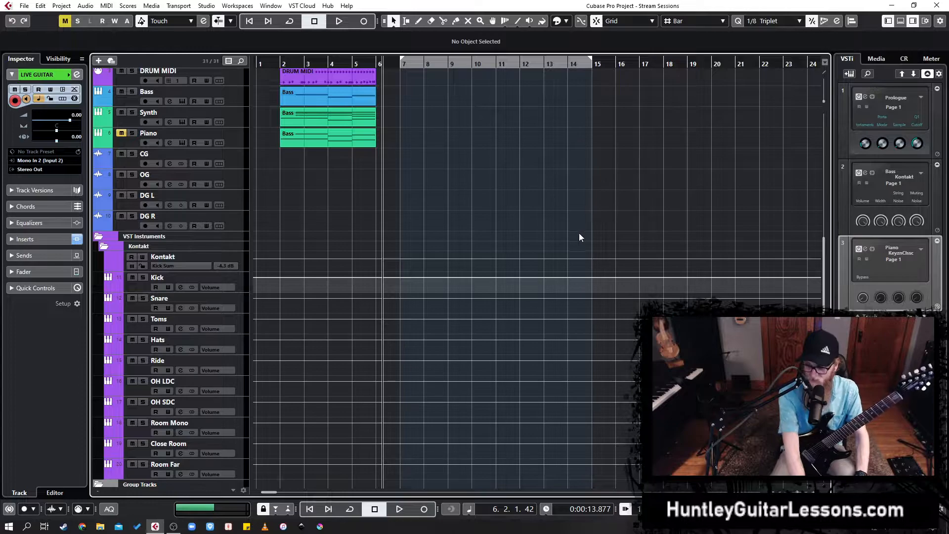
mouse_move(575, 297)
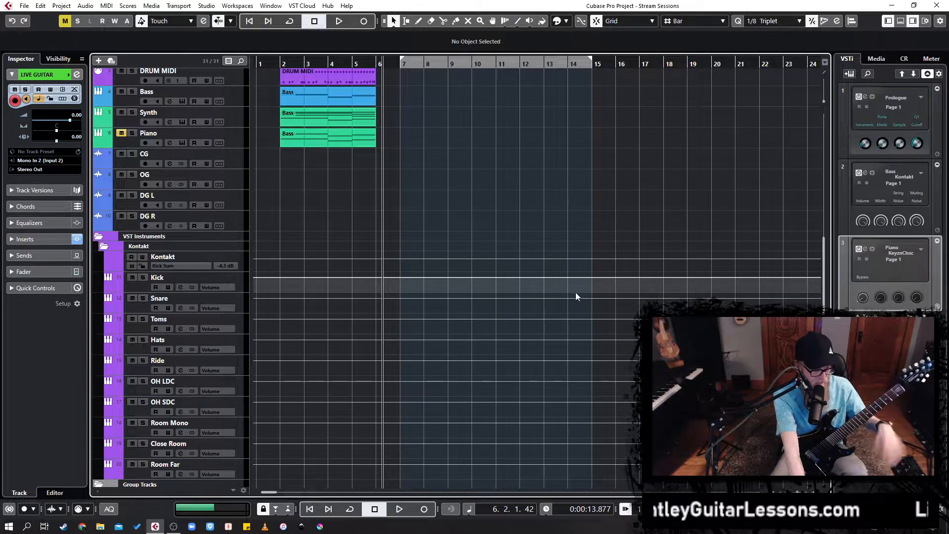